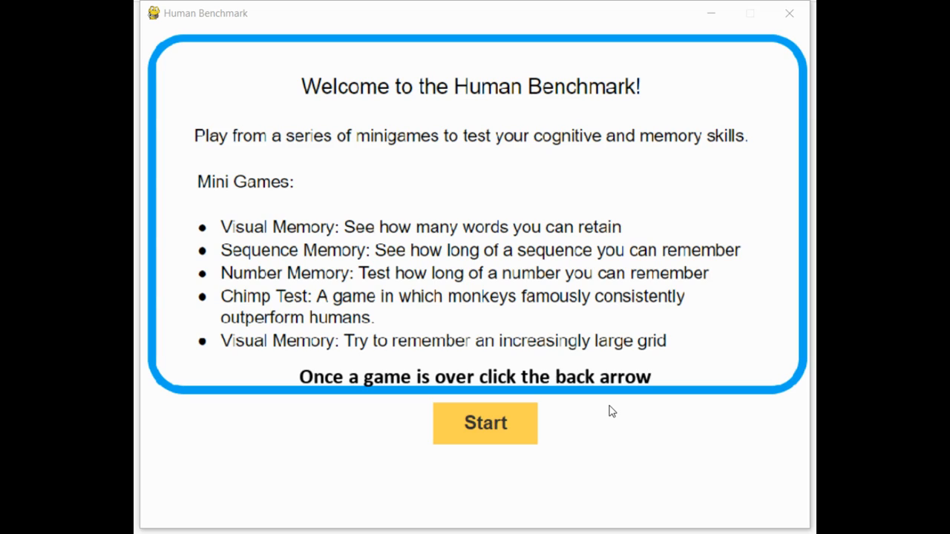
{"action": "mouse_move", "coordinate": [496, 427]}
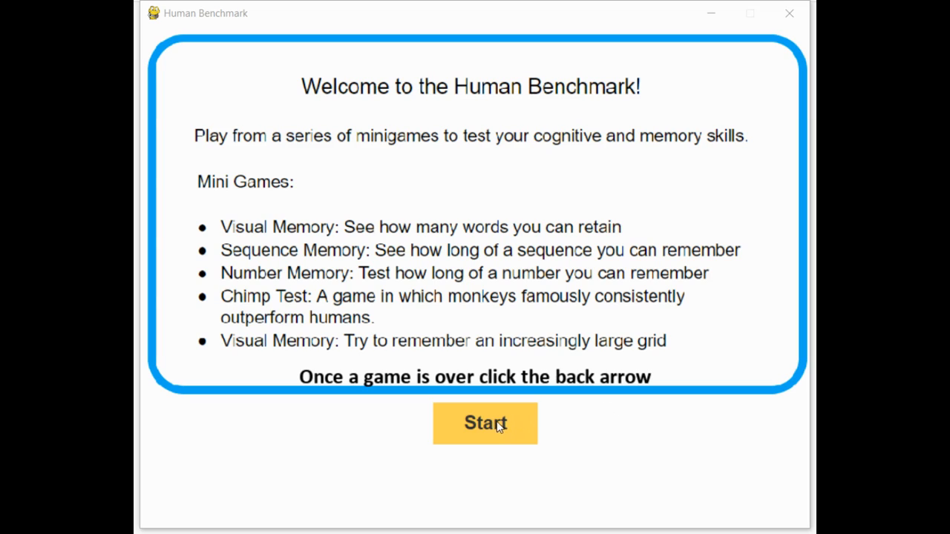
- Start from the welcome screen to reach the five-minigame menu
{"action": "left_click", "coordinate": [484, 422]}
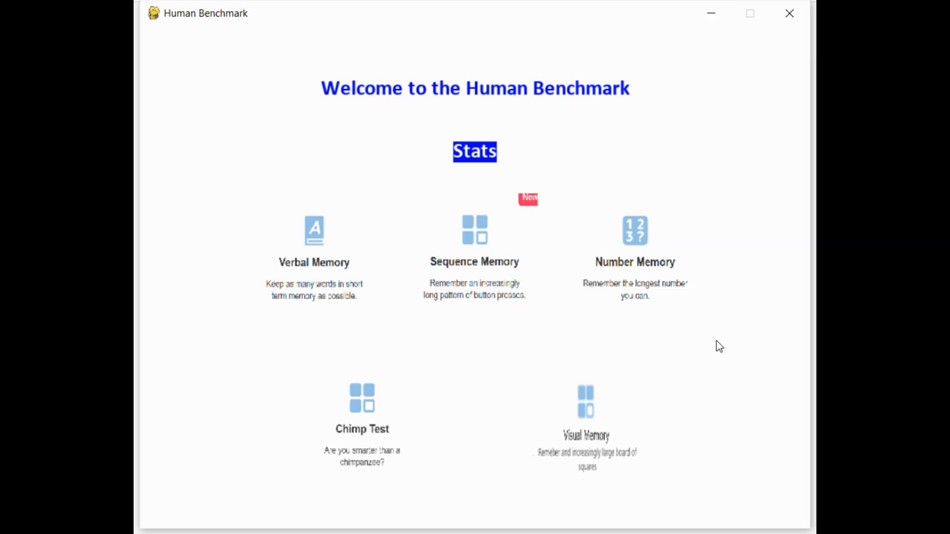
{"action": "mouse_move", "coordinate": [677, 311]}
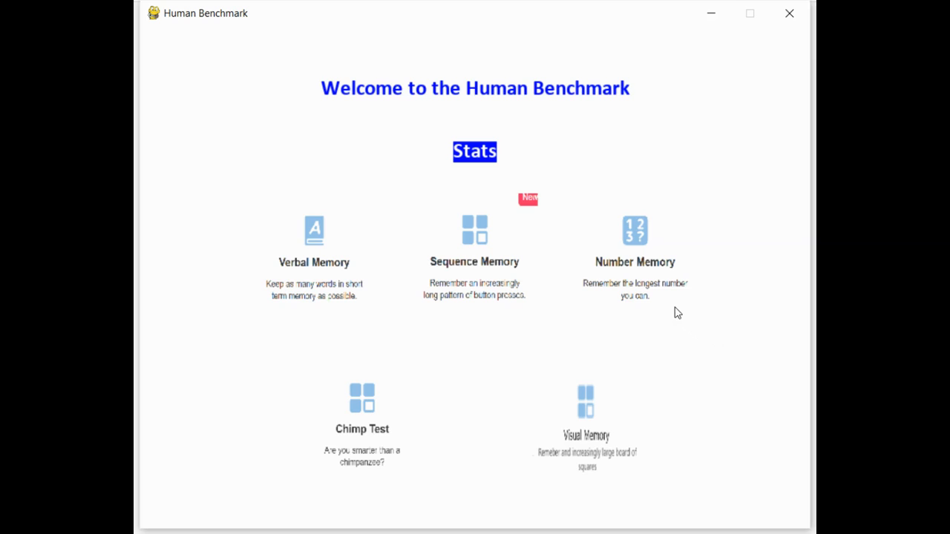
{"action": "mouse_move", "coordinate": [798, 371]}
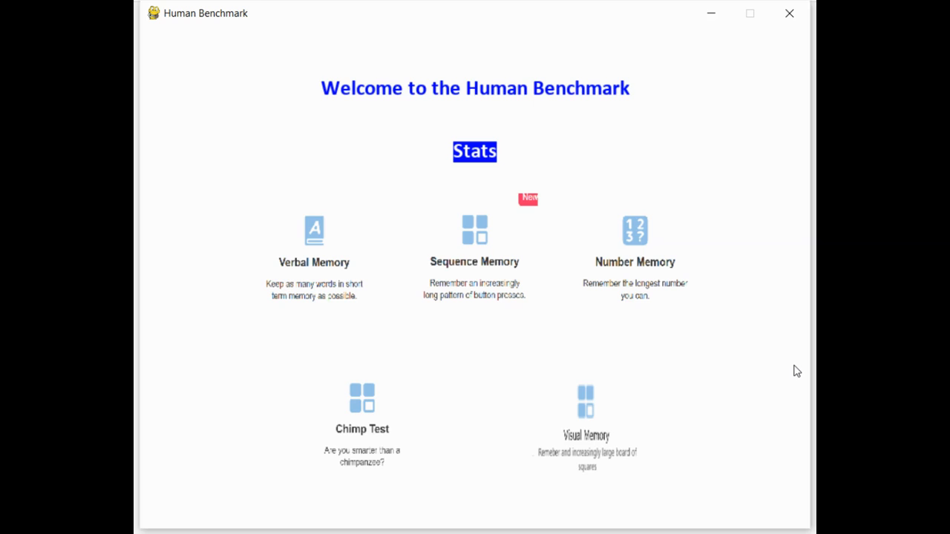
- Play Verbal Memory, marking copper, discuss, abandon and other words as NEW to reach score 10
{"action": "left_click", "coordinate": [314, 245]}
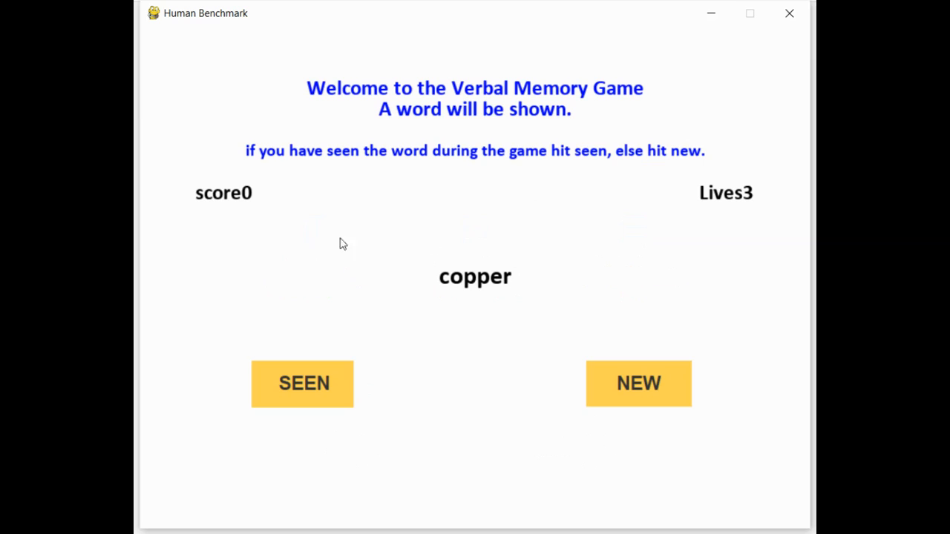
{"action": "mouse_move", "coordinate": [525, 273]}
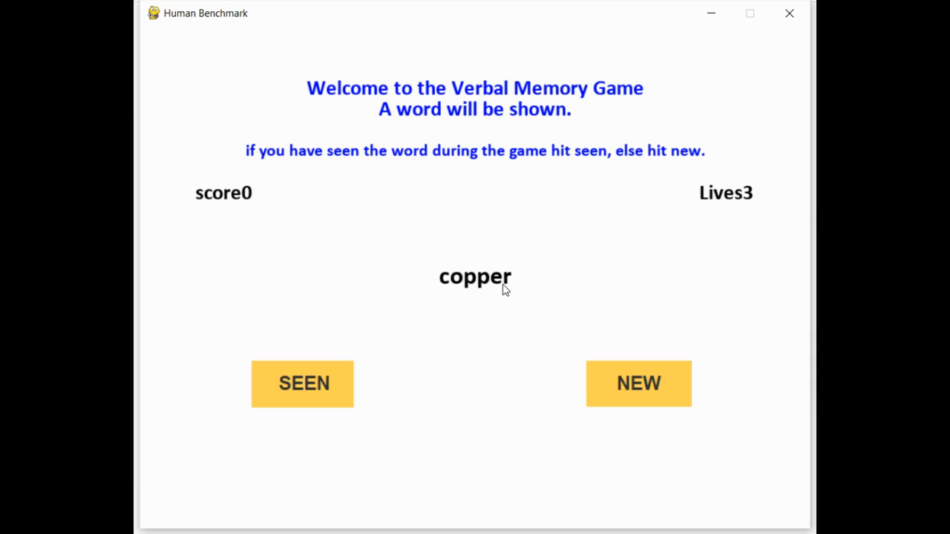
{"action": "left_click", "coordinate": [638, 383]}
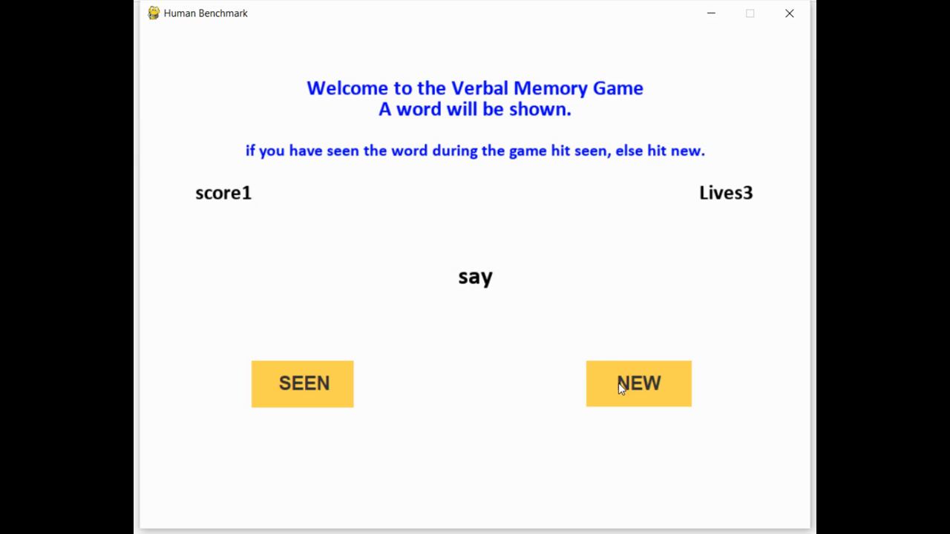
{"action": "left_click", "coordinate": [638, 383]}
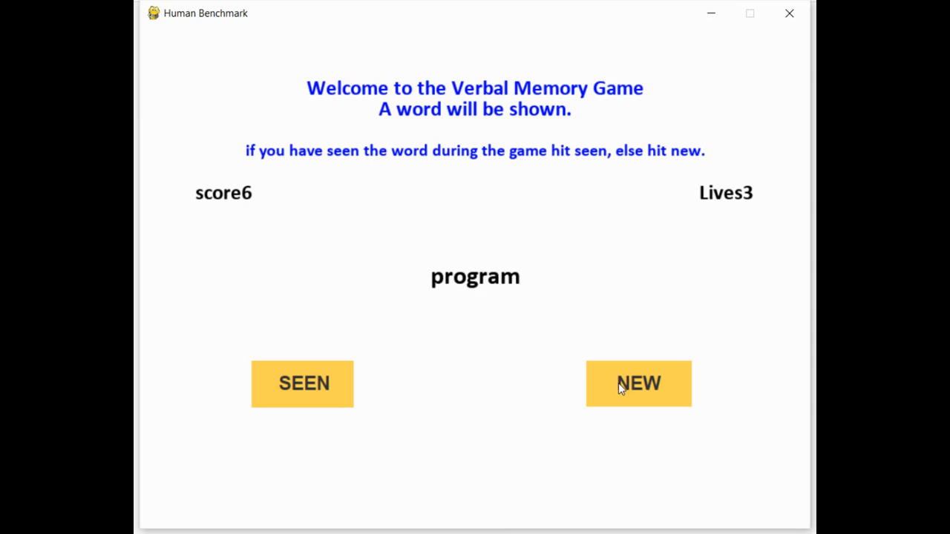
{"action": "left_click", "coordinate": [638, 383]}
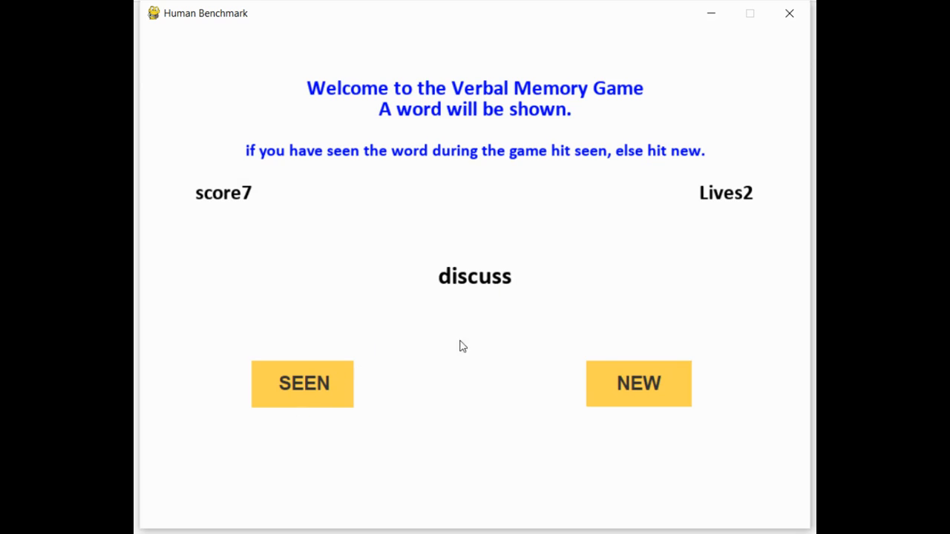
{"action": "mouse_move", "coordinate": [533, 358]}
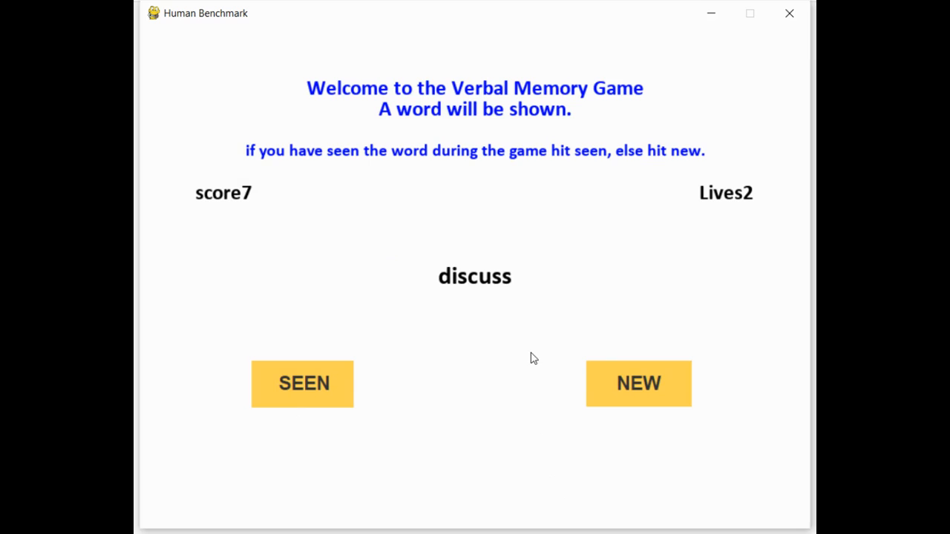
{"action": "left_click", "coordinate": [638, 383]}
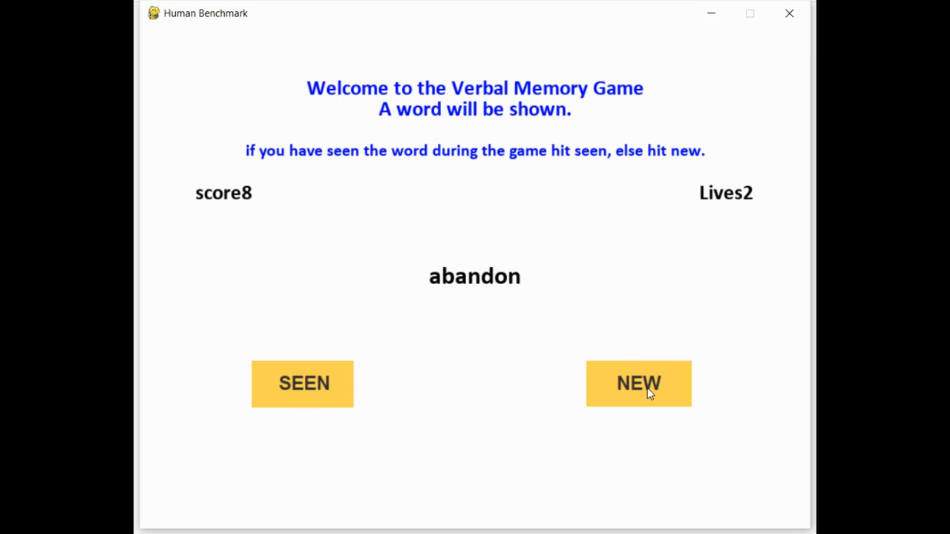
{"action": "left_click", "coordinate": [638, 382]}
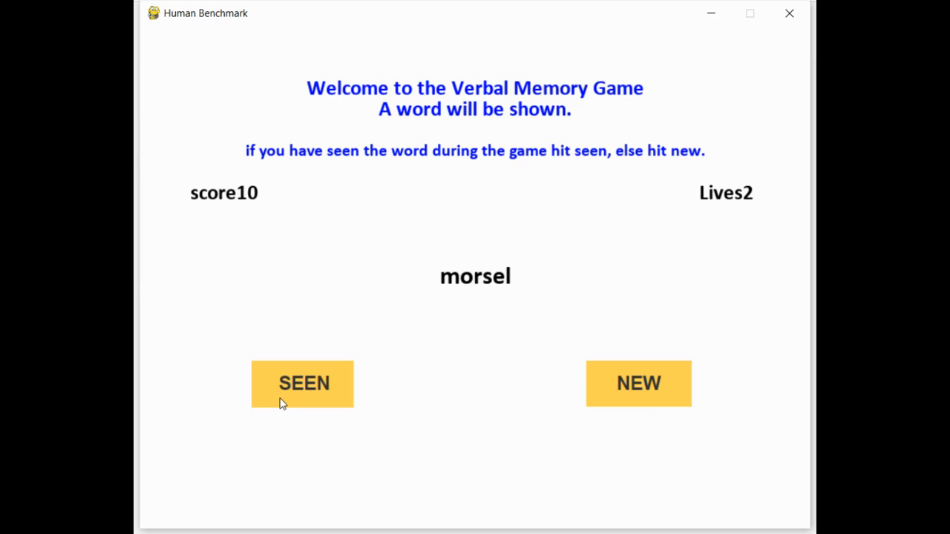
{"action": "mouse_move", "coordinate": [493, 311]}
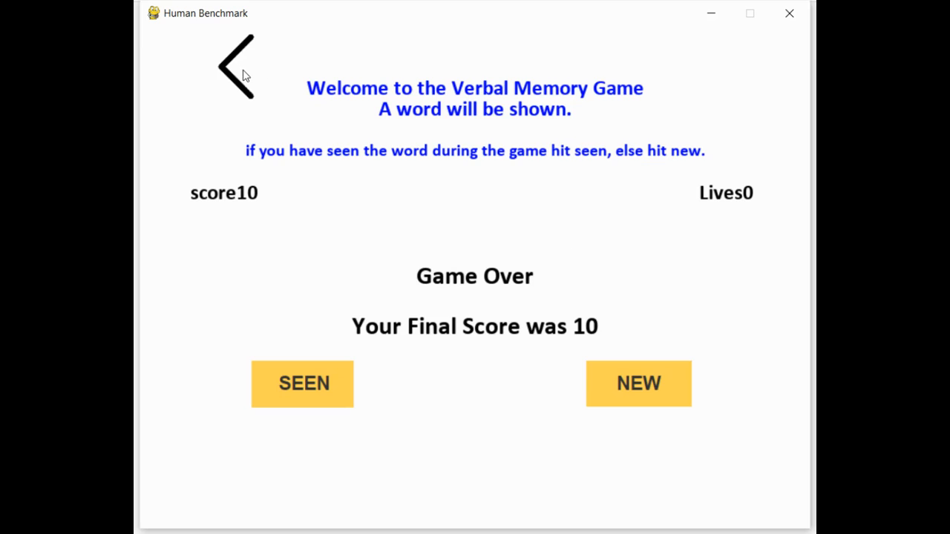
- Return from the Verbal Memory game-over screen to the minigame menu
{"action": "left_click", "coordinate": [237, 66]}
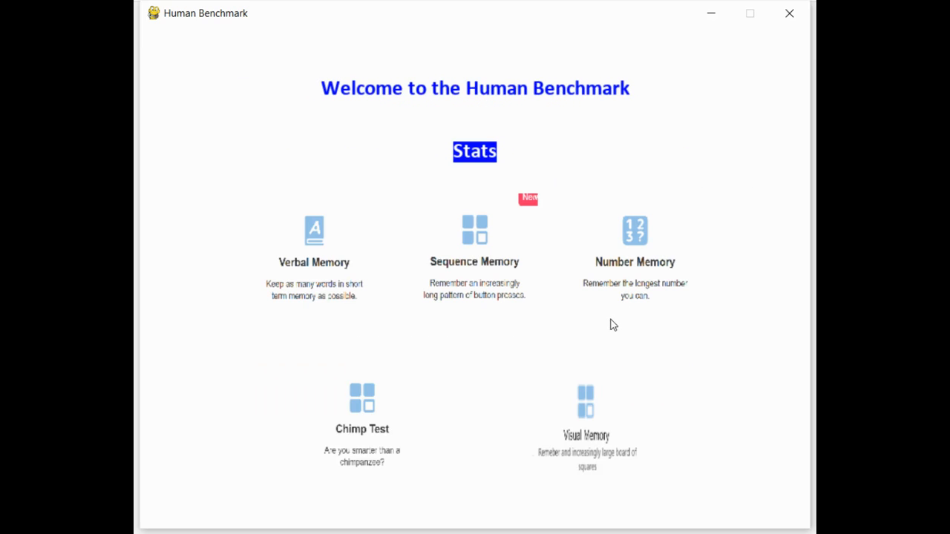
{"action": "mouse_move", "coordinate": [298, 251]}
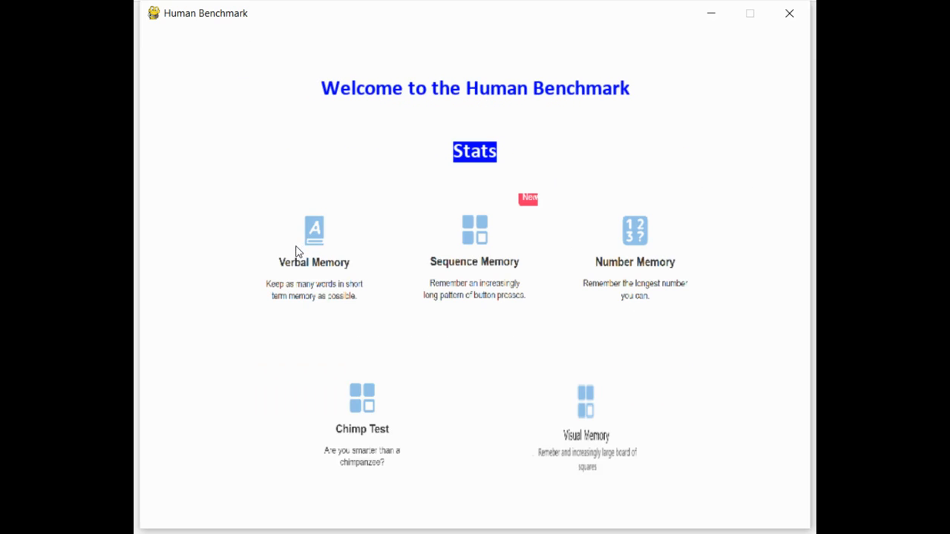
{"action": "mouse_move", "coordinate": [657, 312]}
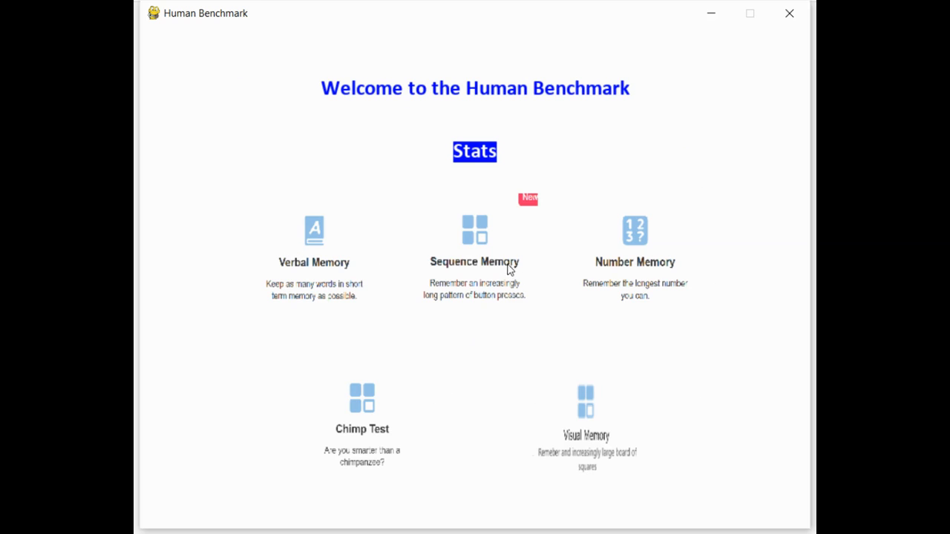
- Play a Sequence Memory round, repeating the lit centre-square sequence across levels
{"action": "left_click", "coordinate": [475, 230]}
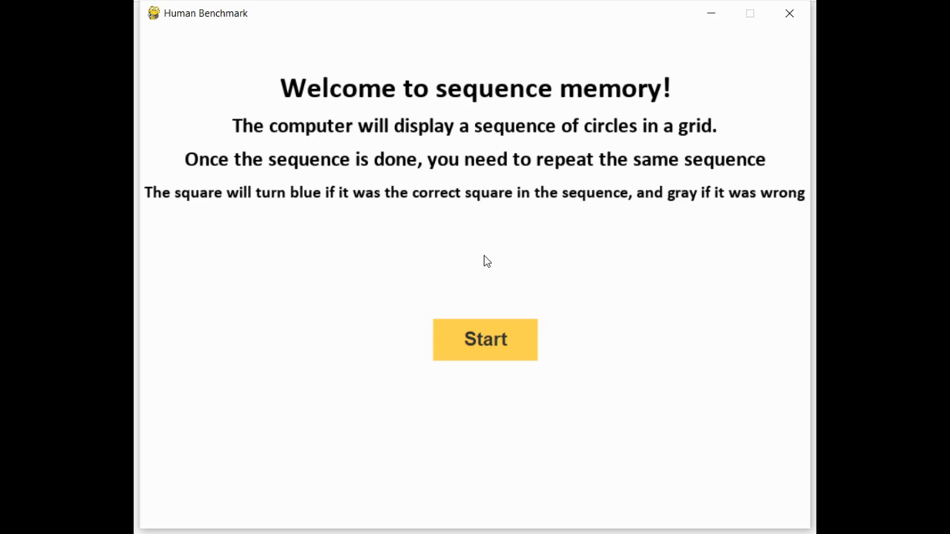
{"action": "left_click", "coordinate": [484, 338]}
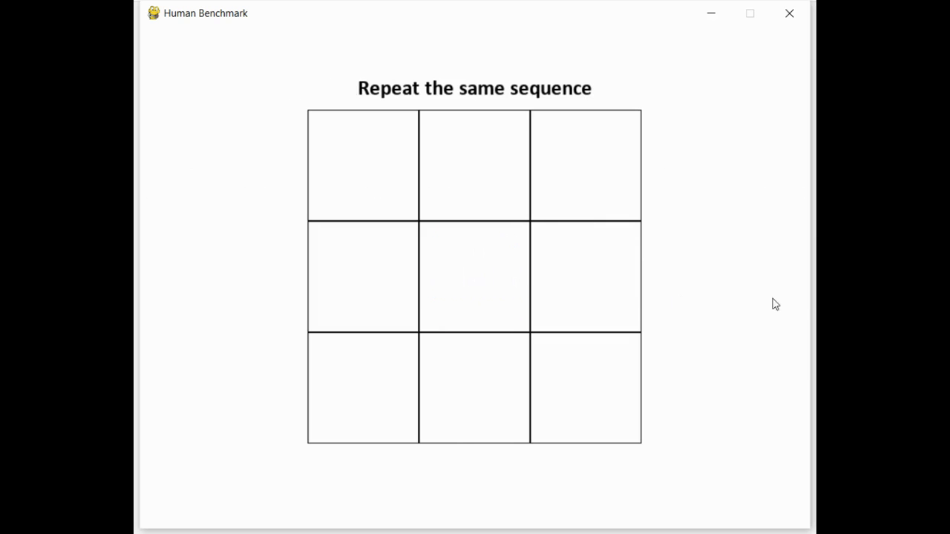
{"action": "left_click", "coordinate": [473, 277]}
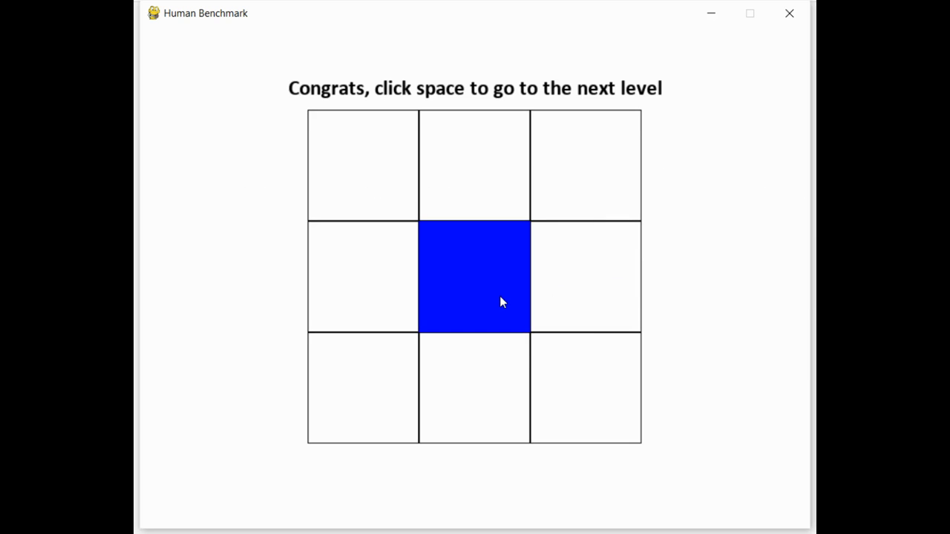
{"action": "key", "text": "space"}
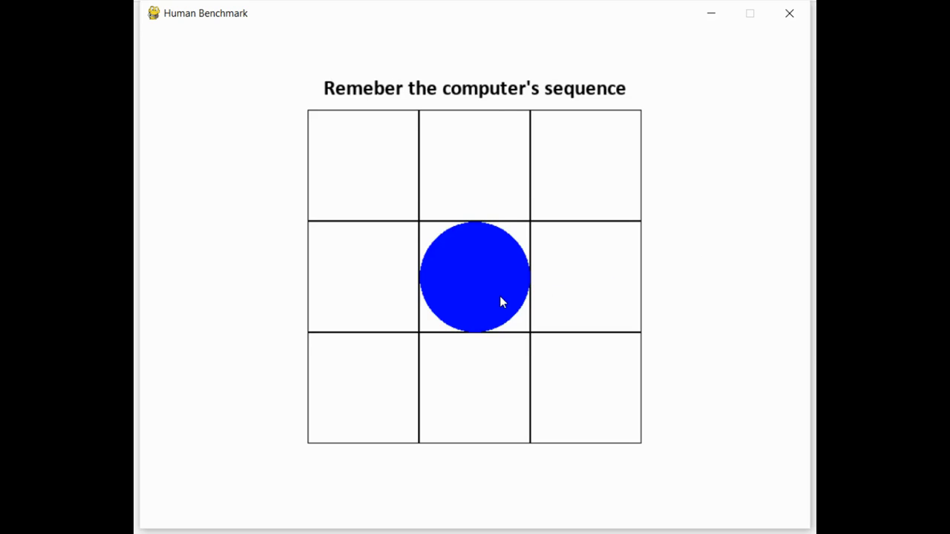
{"action": "left_click", "coordinate": [475, 276]}
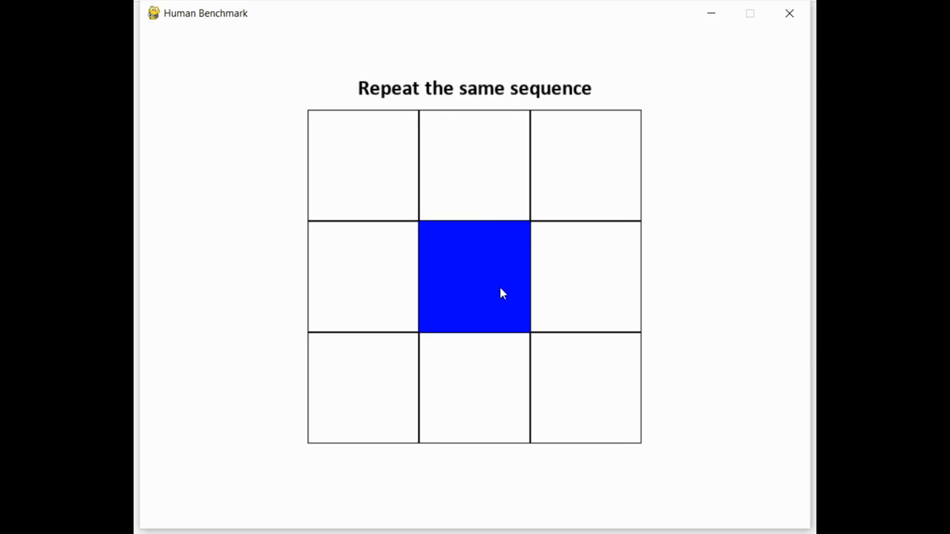
{"action": "left_click", "coordinate": [473, 278]}
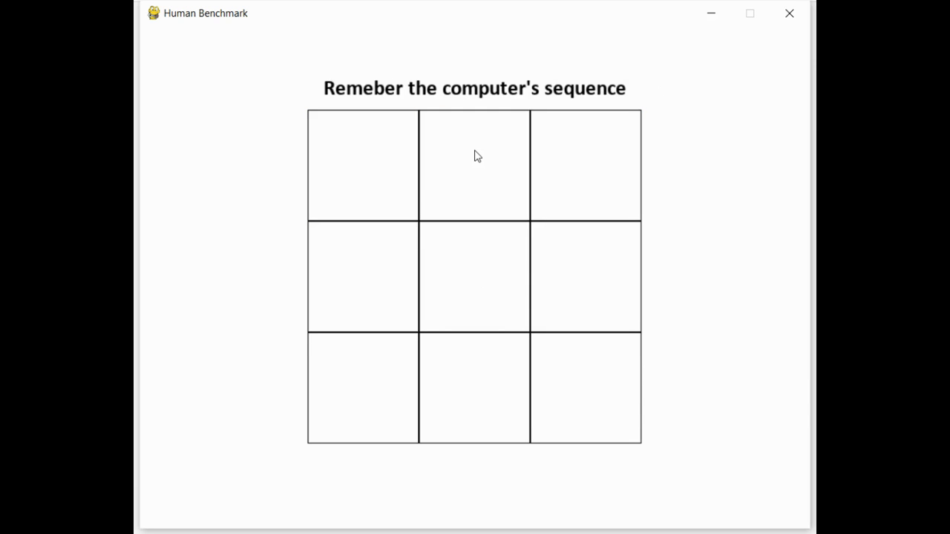
{"action": "mouse_move", "coordinate": [513, 190]}
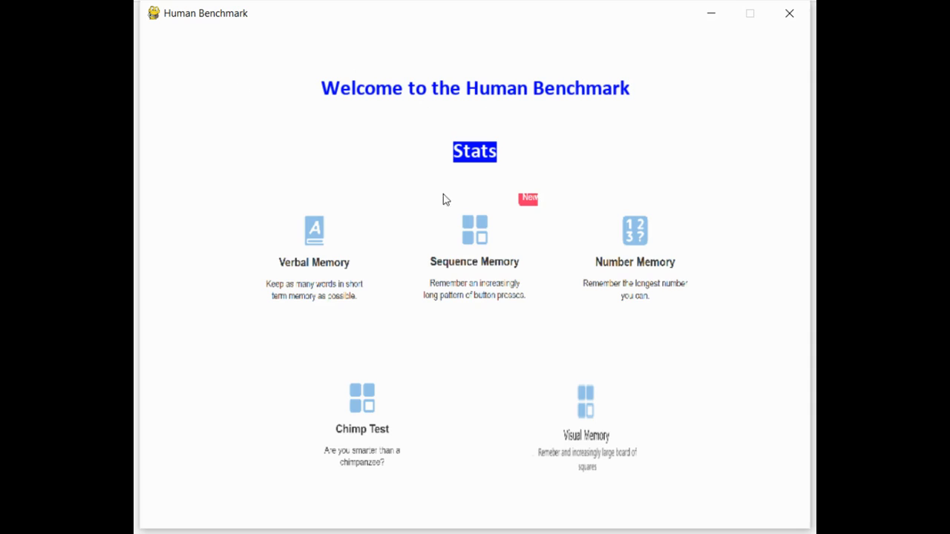
{"action": "mouse_move", "coordinate": [736, 260]}
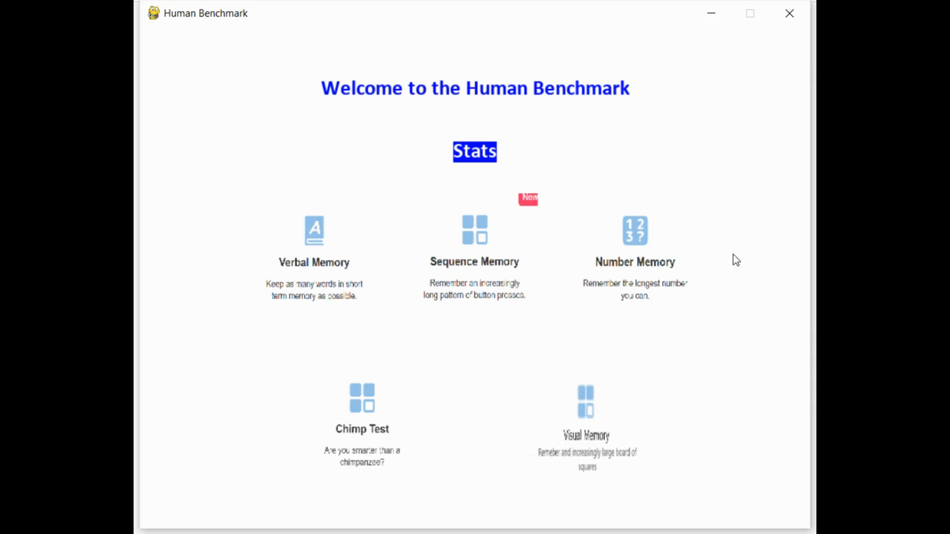
- Open the Number Memory game's introduction screen from the menu
{"action": "left_click", "coordinate": [635, 245]}
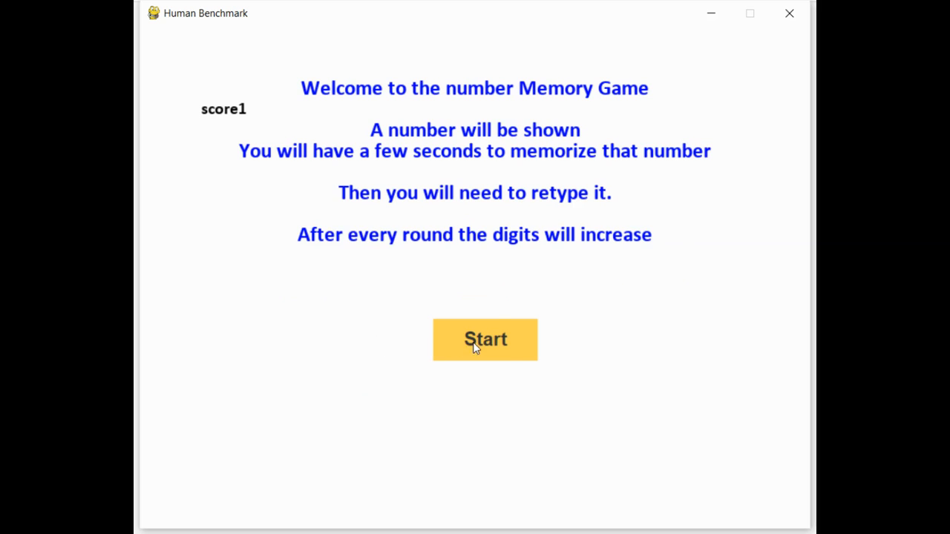
- Play Number Memory, memorizing 69 and 950 until it ends at score 3, then reach the Chimp Test intro
{"action": "left_click", "coordinate": [483, 338]}
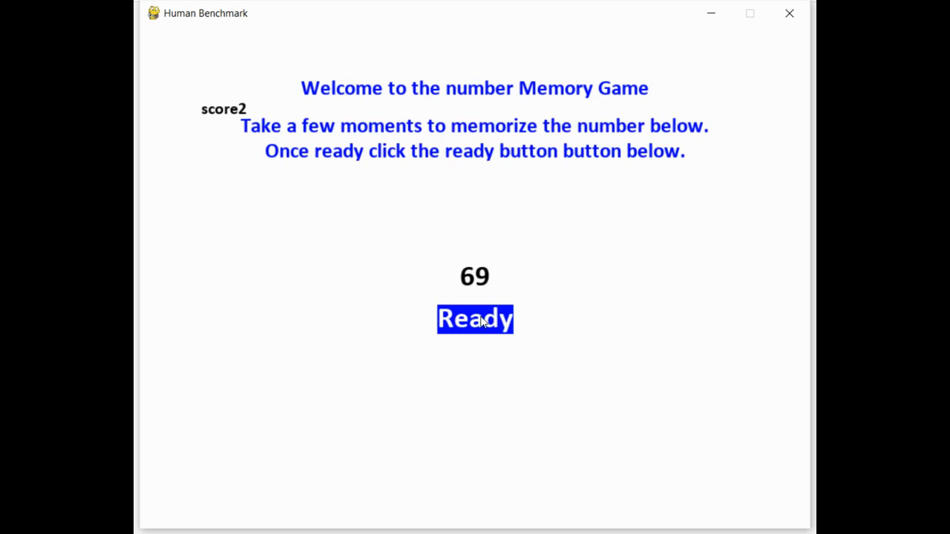
{"action": "left_click", "coordinate": [475, 317]}
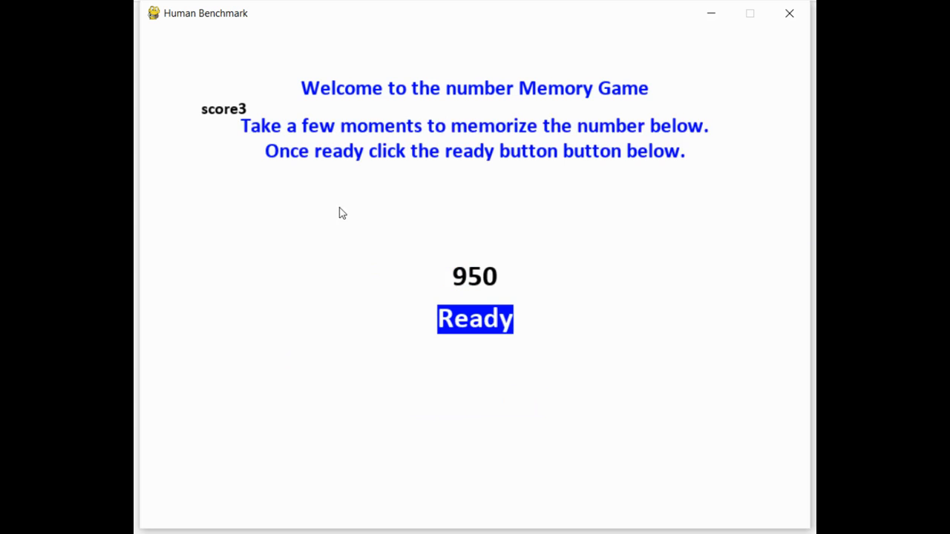
{"action": "left_click", "coordinate": [474, 317]}
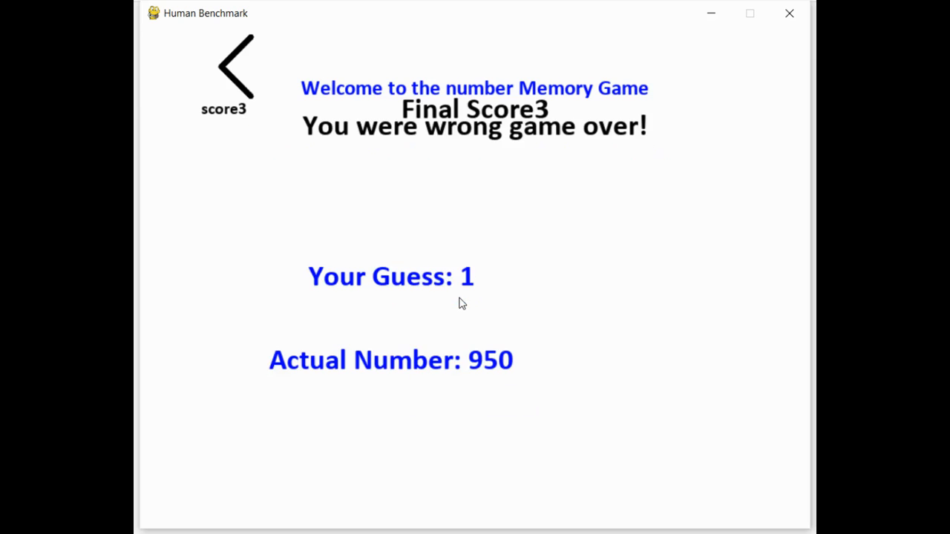
{"action": "left_click", "coordinate": [236, 66]}
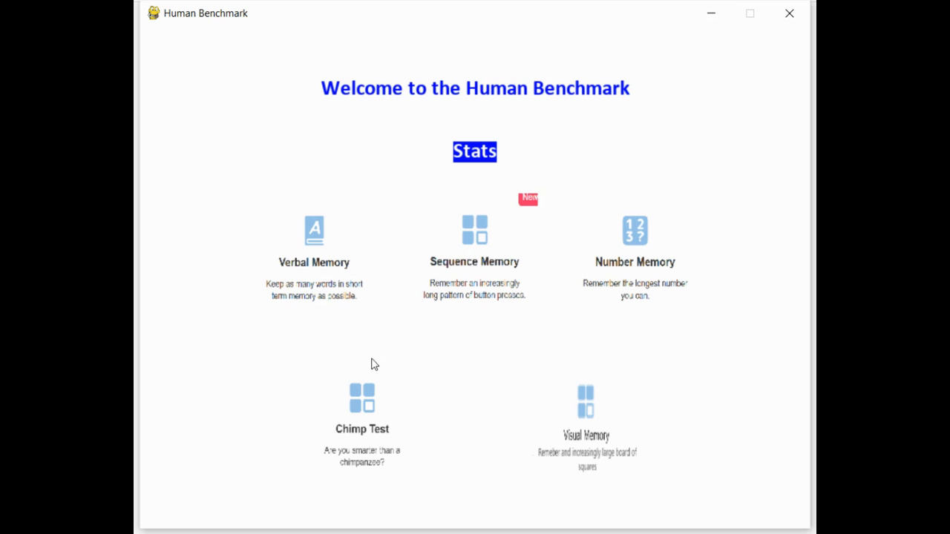
{"action": "left_click", "coordinate": [362, 401]}
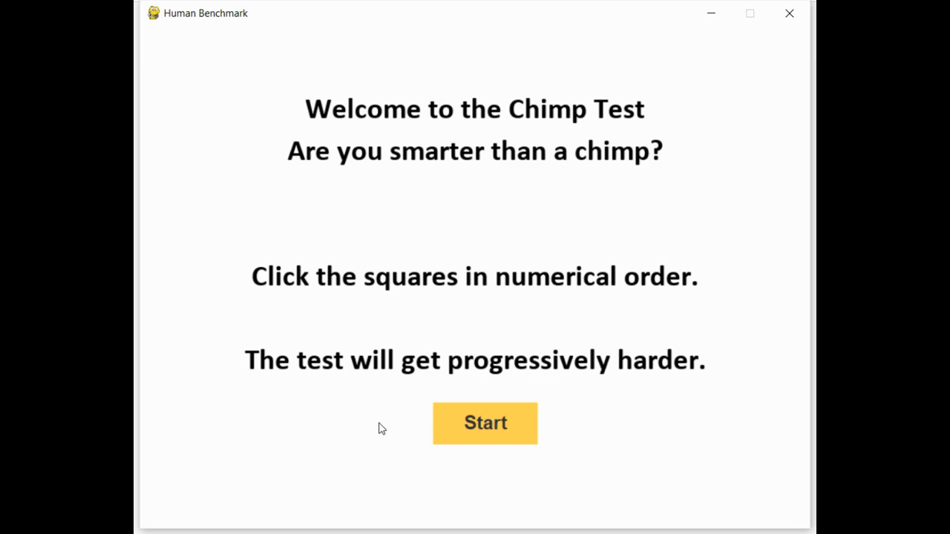
- Play the Chimp Test, starting each round at square 1 and retrying after a strike until game over
{"action": "left_click", "coordinate": [483, 422]}
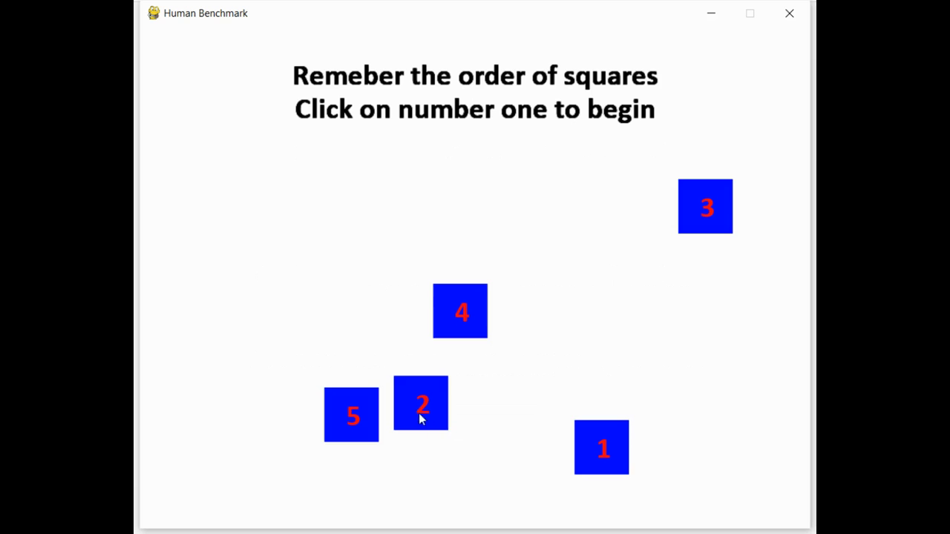
{"action": "mouse_move", "coordinate": [578, 481]}
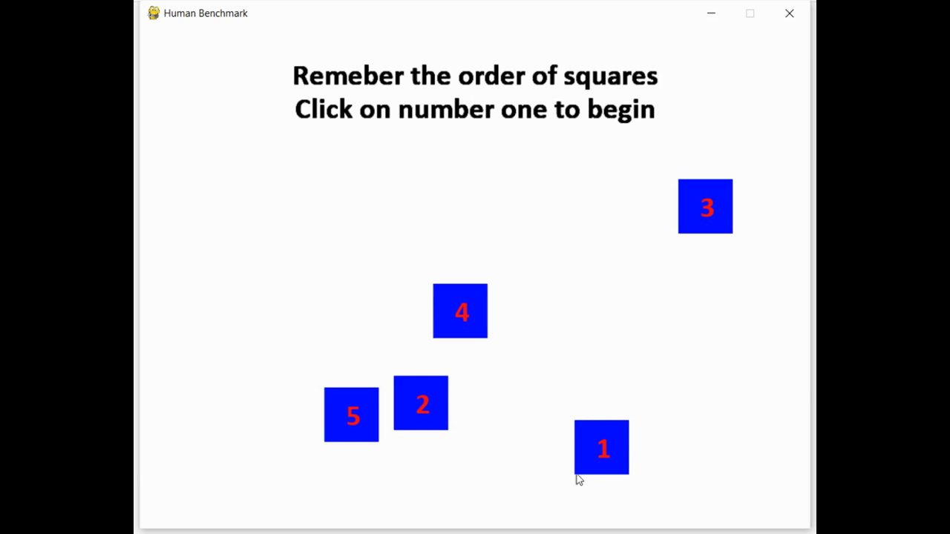
{"action": "mouse_move", "coordinate": [628, 433]}
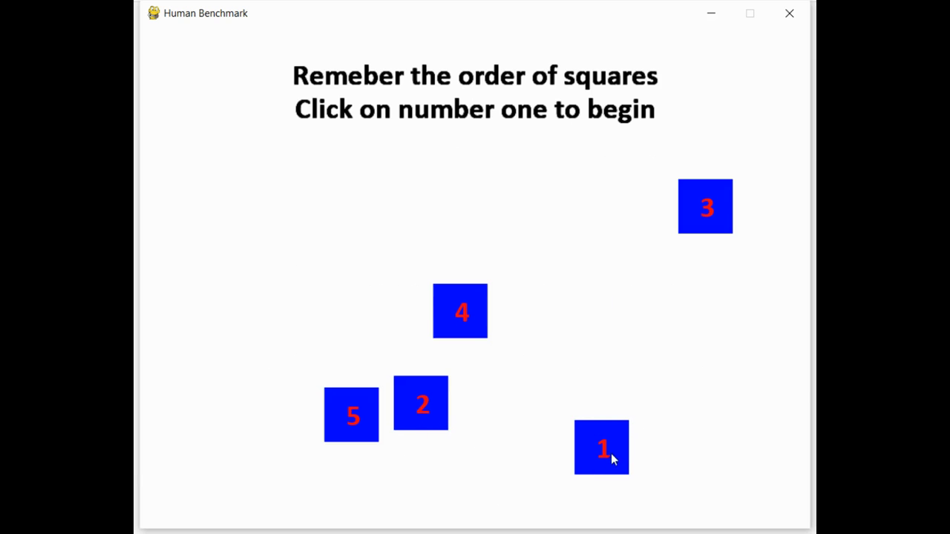
{"action": "left_click", "coordinate": [601, 446]}
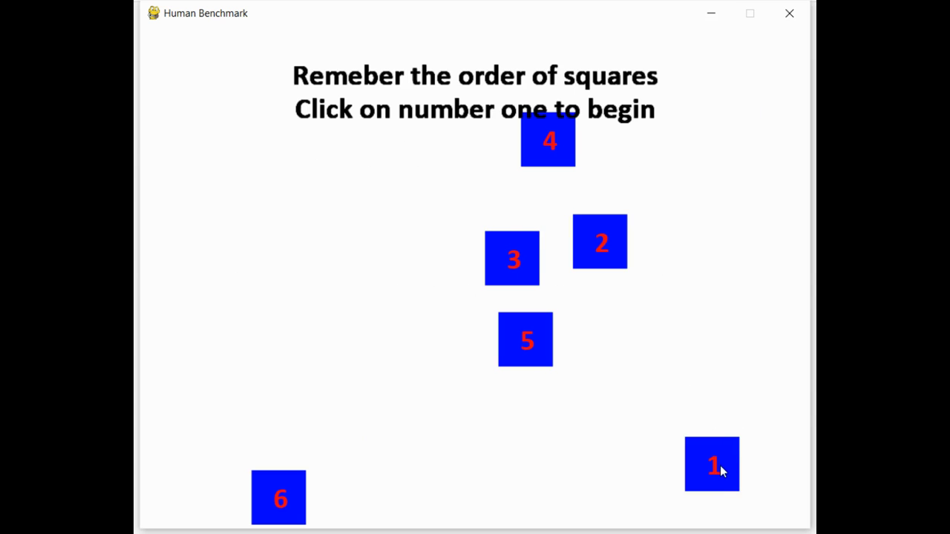
{"action": "left_click", "coordinate": [711, 463]}
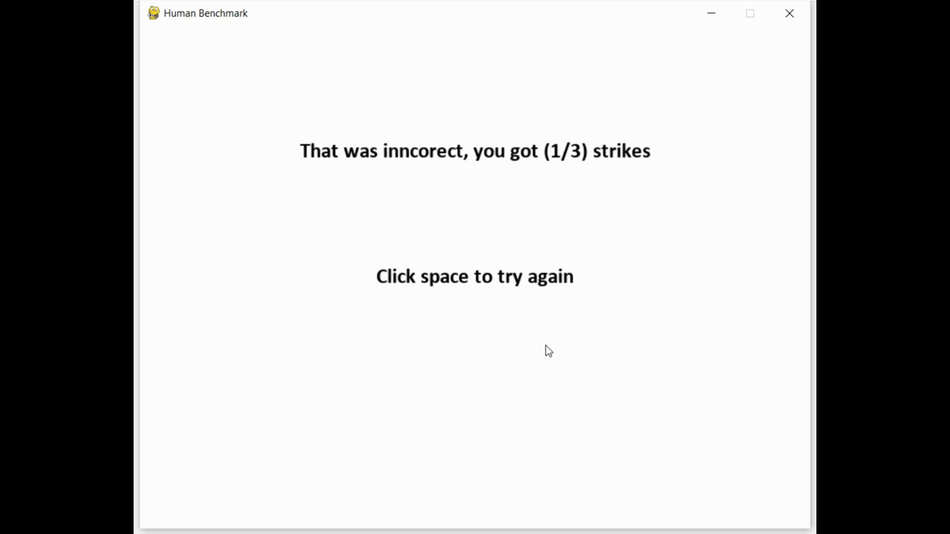
{"action": "key", "text": "space"}
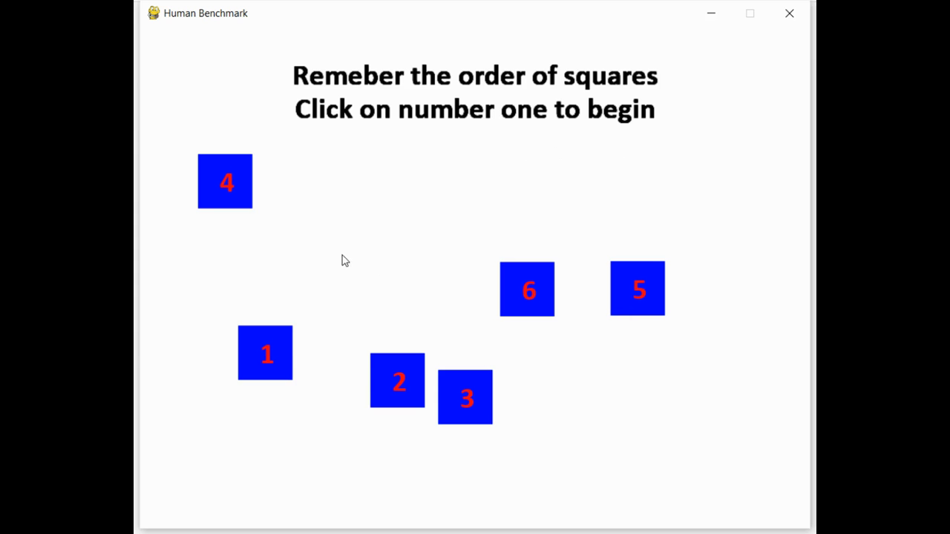
{"action": "left_click", "coordinate": [264, 353]}
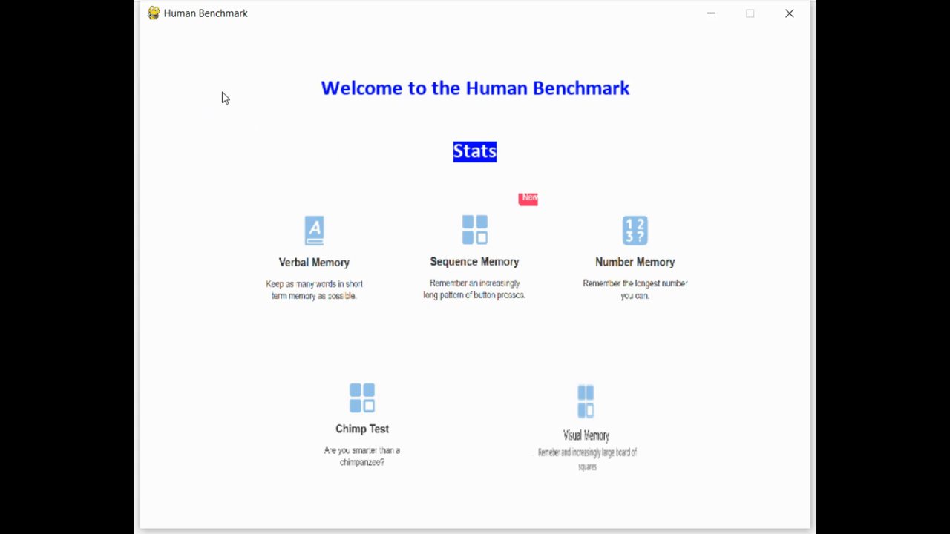
{"action": "mouse_move", "coordinate": [591, 418]}
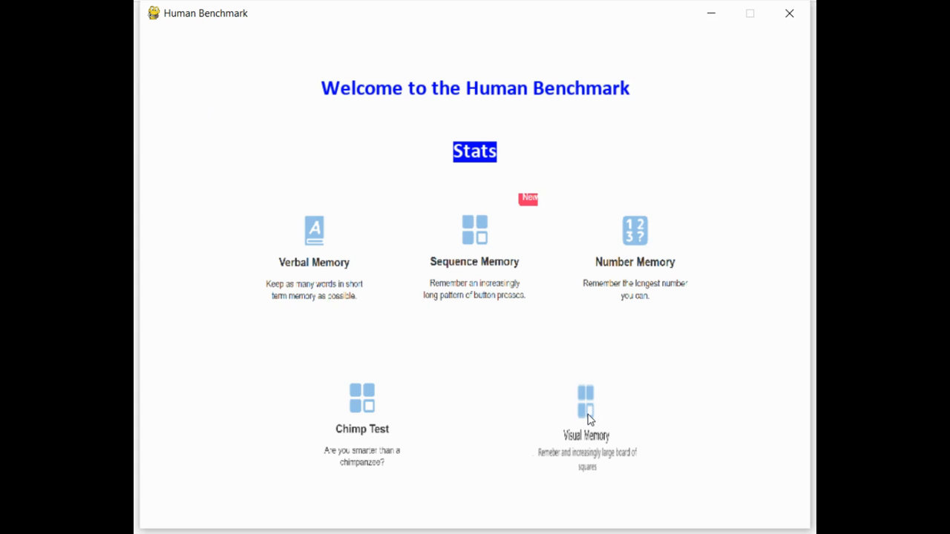
- Launch Visual Memory so its first grid of circles appears
{"action": "left_click", "coordinate": [585, 415]}
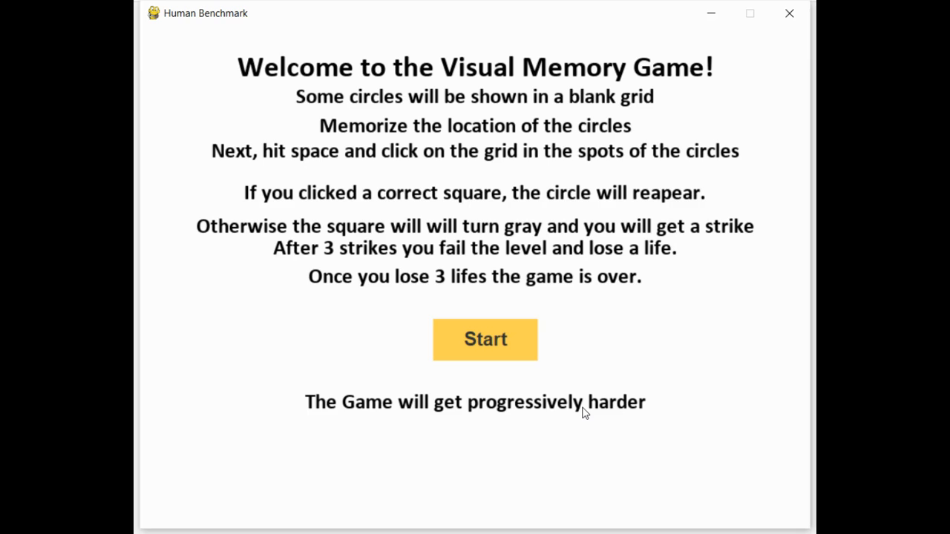
{"action": "mouse_move", "coordinate": [565, 394]}
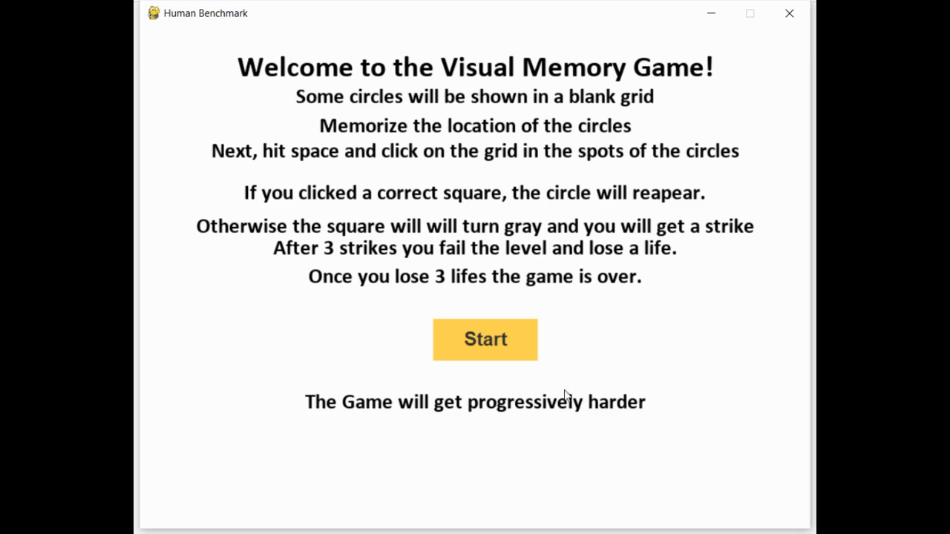
{"action": "left_click", "coordinate": [483, 338]}
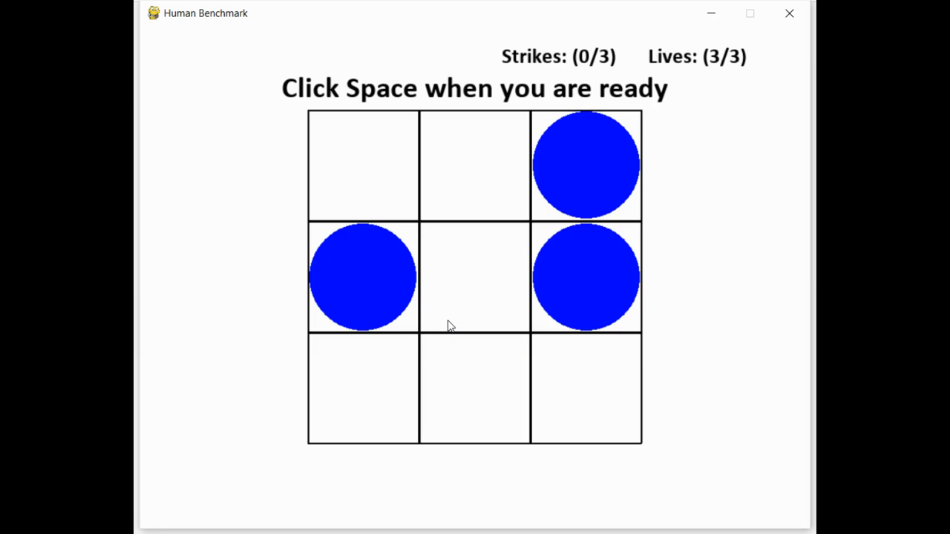
- Play Visual Memory, recalling circle cells and retrying after a lost life until game over
{"action": "key", "text": "space"}
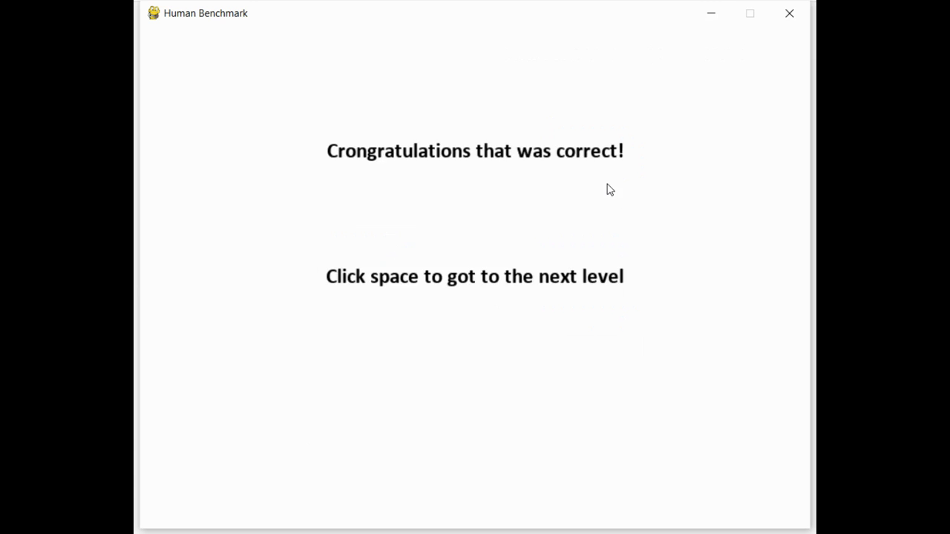
{"action": "key", "text": "space"}
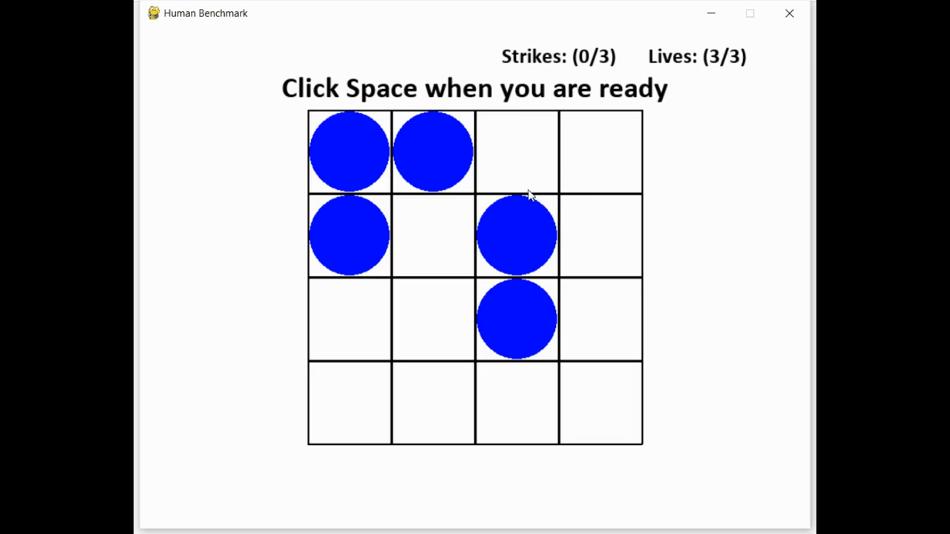
{"action": "mouse_move", "coordinate": [528, 308]}
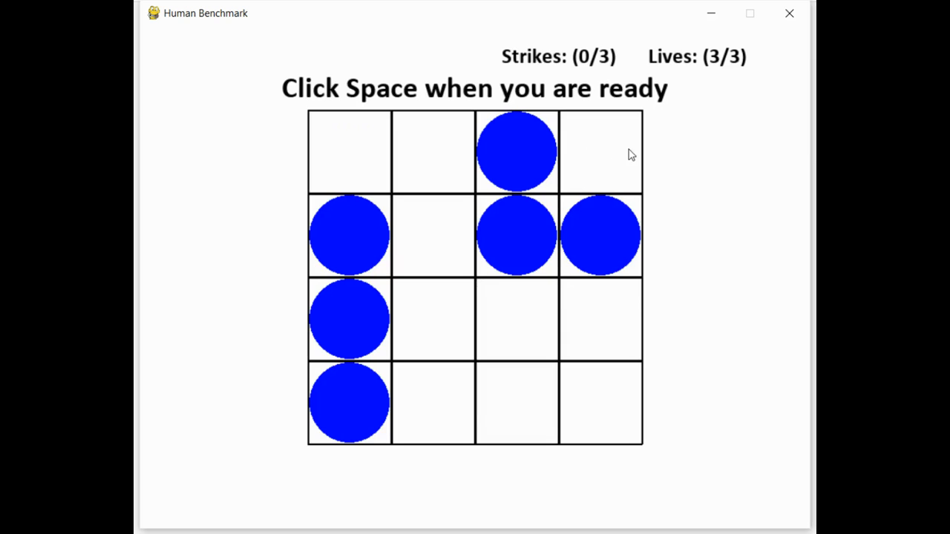
{"action": "mouse_move", "coordinate": [573, 72]}
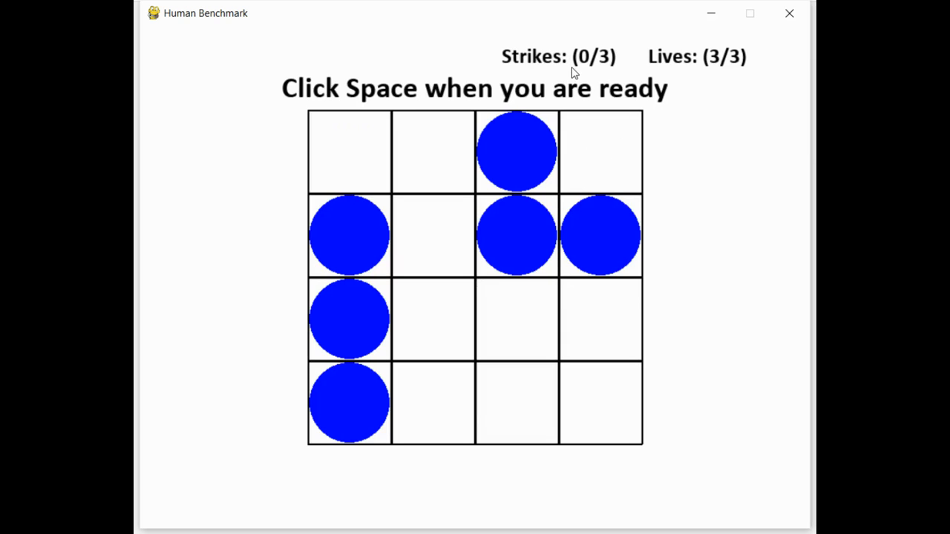
{"action": "mouse_move", "coordinate": [454, 332]}
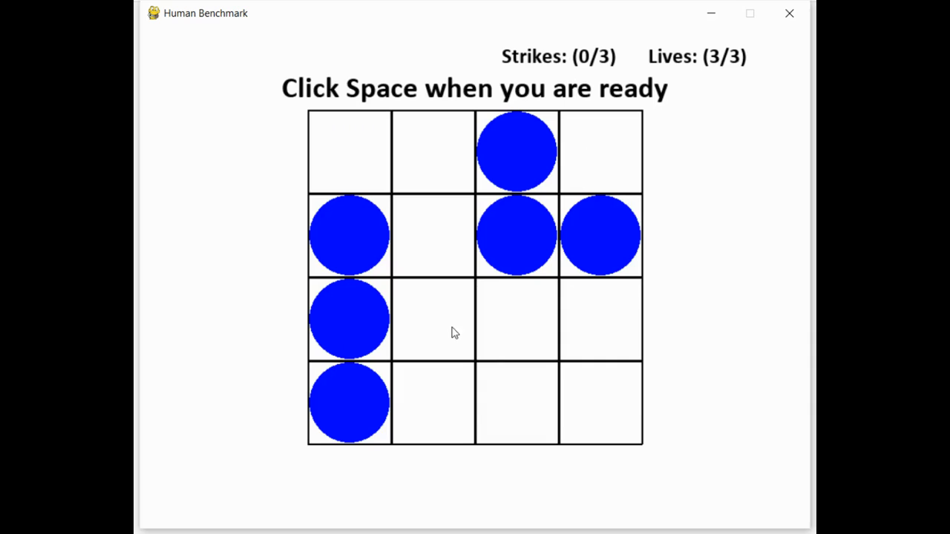
{"action": "mouse_move", "coordinate": [715, 66]}
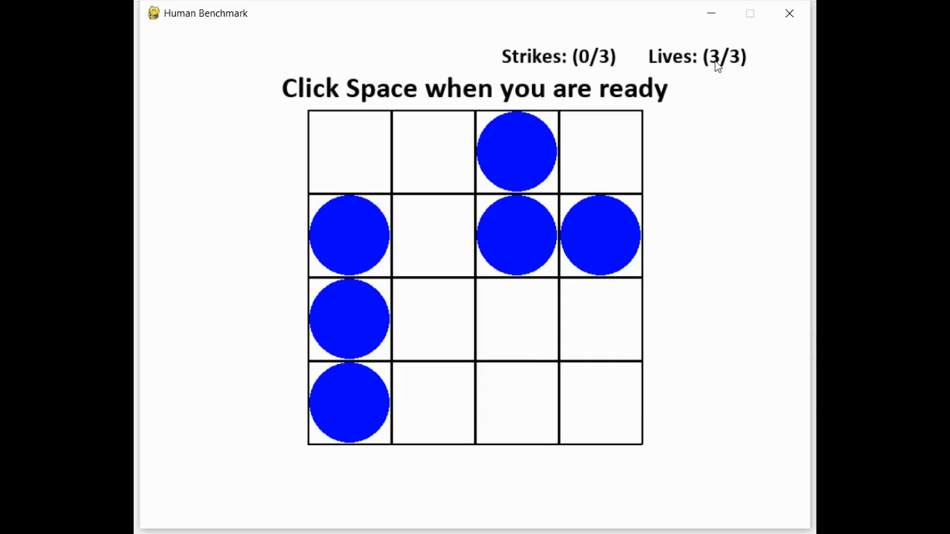
{"action": "mouse_move", "coordinate": [576, 145]}
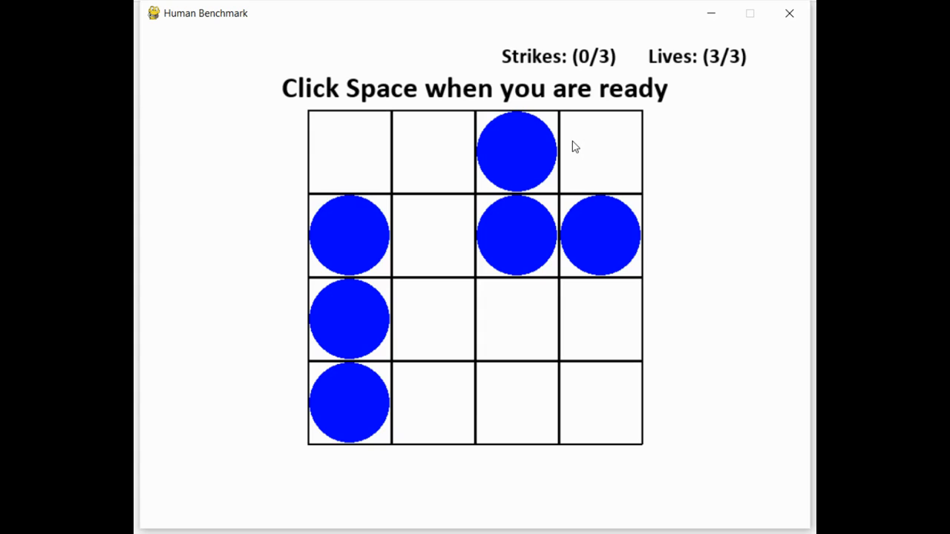
{"action": "left_click", "coordinate": [434, 235]}
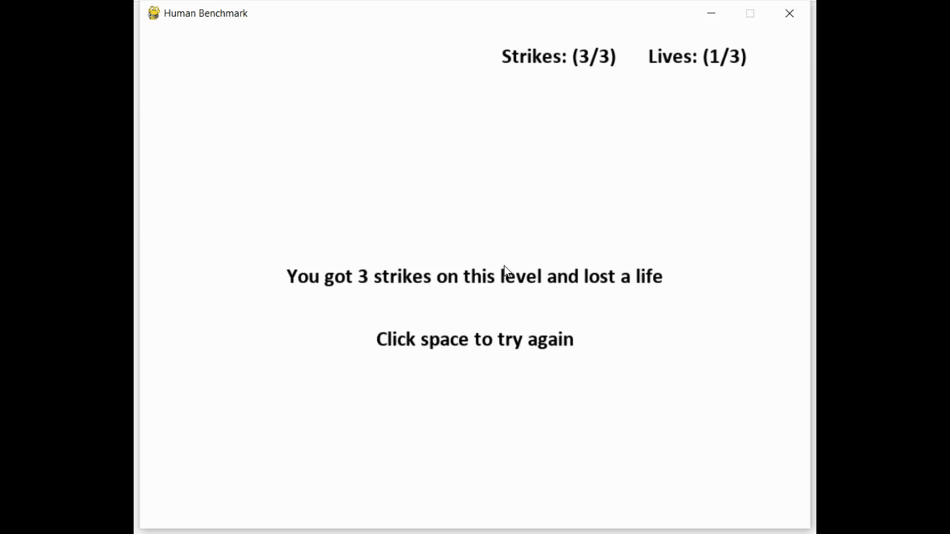
{"action": "key", "text": "space"}
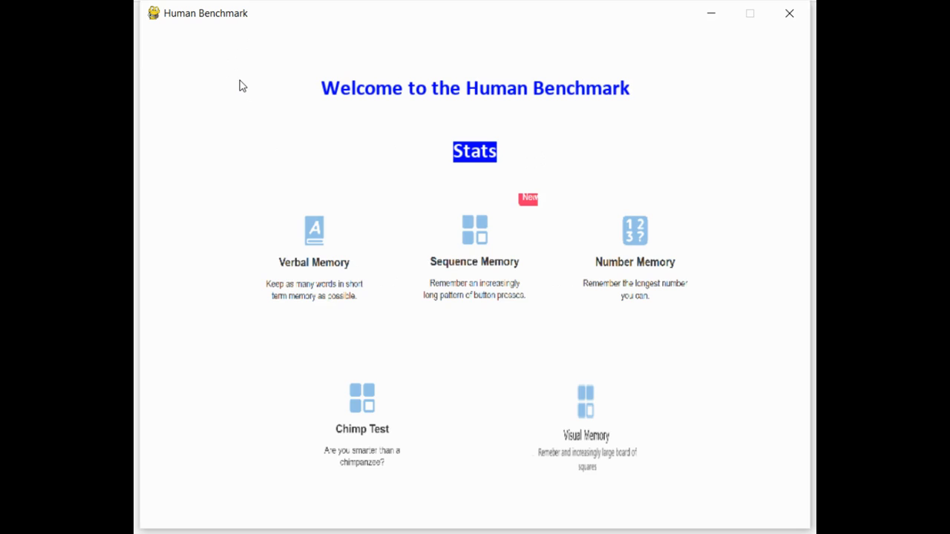
{"action": "mouse_move", "coordinate": [400, 155]}
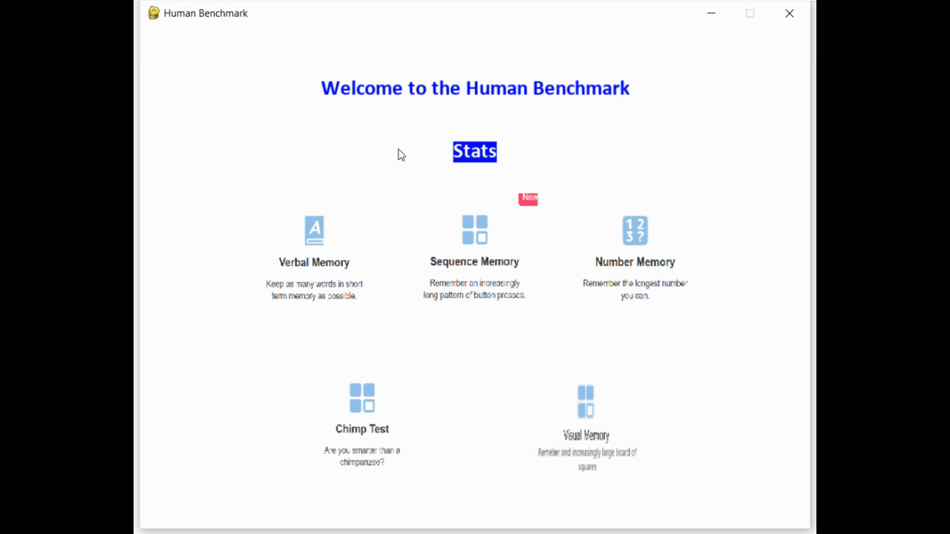
{"action": "mouse_move", "coordinate": [672, 260]}
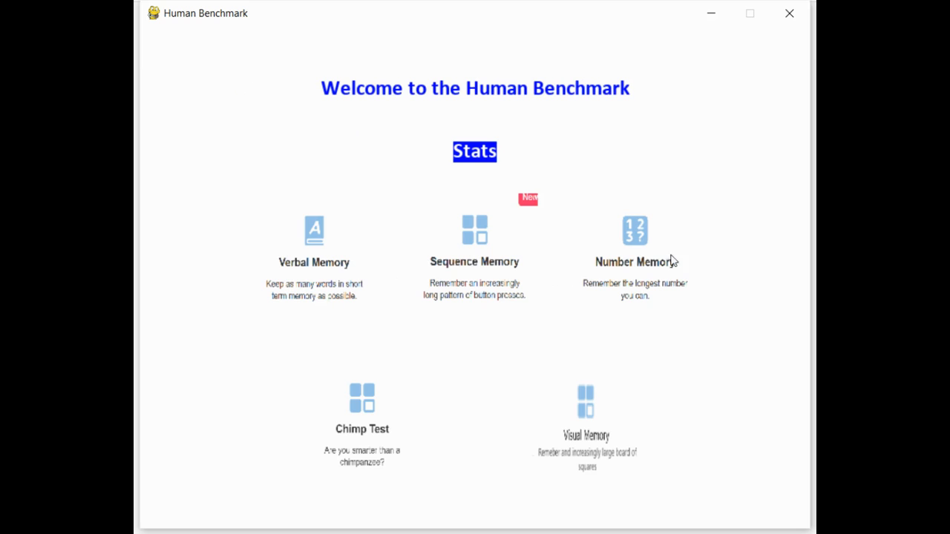
{"action": "left_click", "coordinate": [475, 152]}
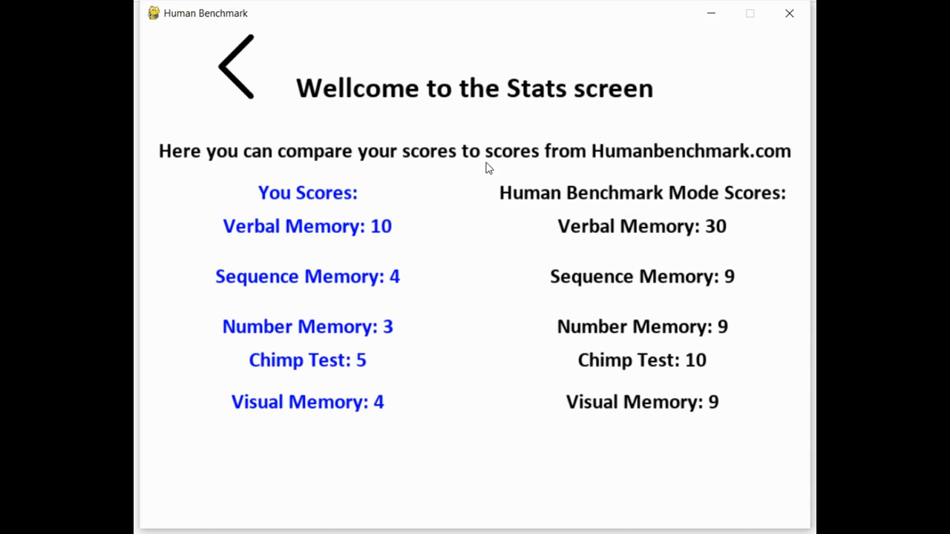
{"action": "mouse_move", "coordinate": [600, 255]}
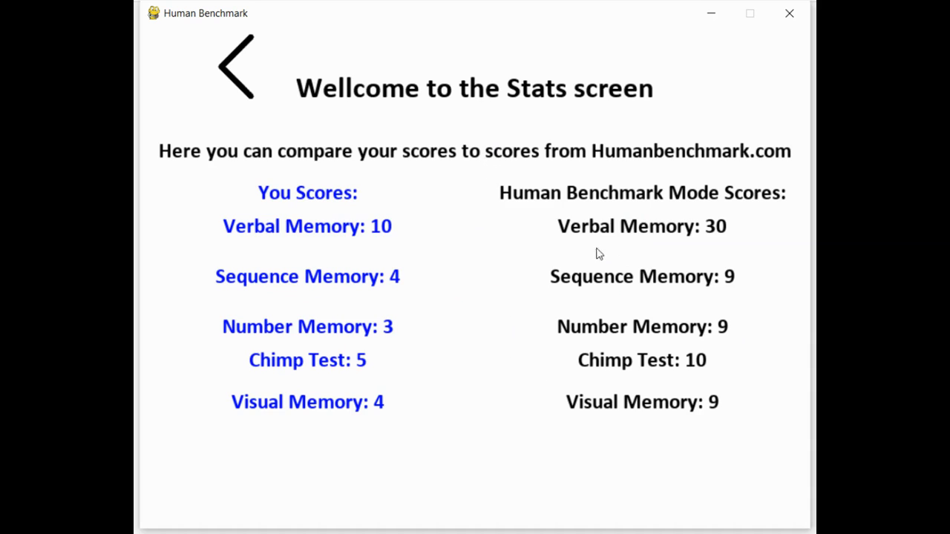
{"action": "mouse_move", "coordinate": [359, 379]}
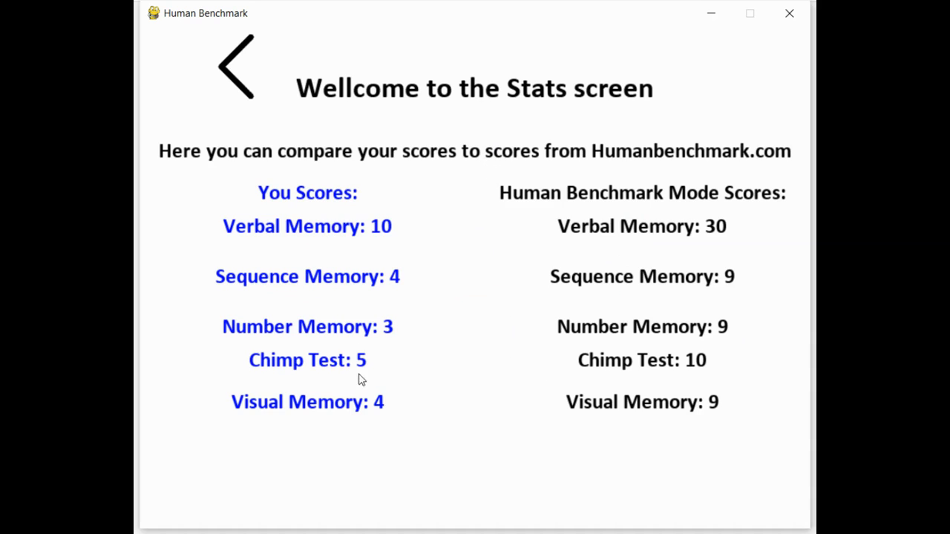
{"action": "mouse_move", "coordinate": [710, 235]}
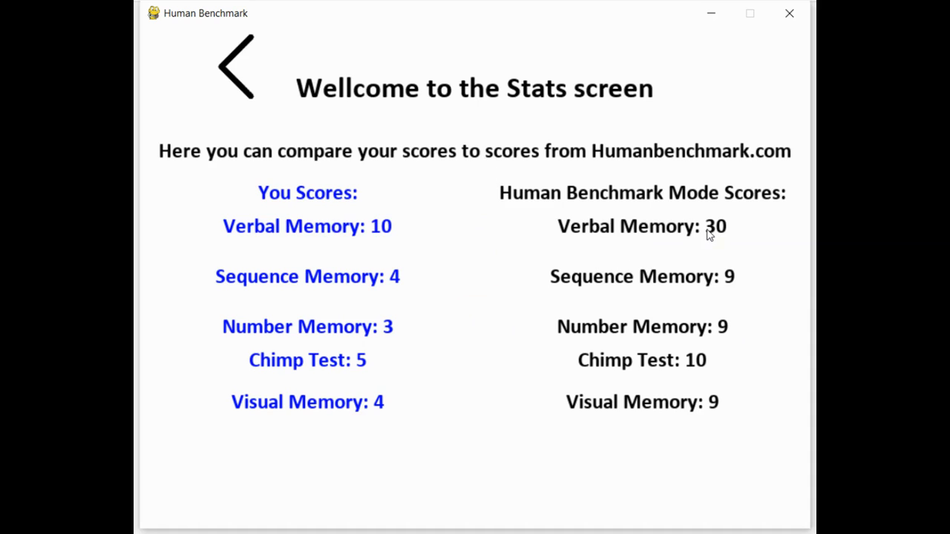
{"action": "mouse_move", "coordinate": [739, 252]}
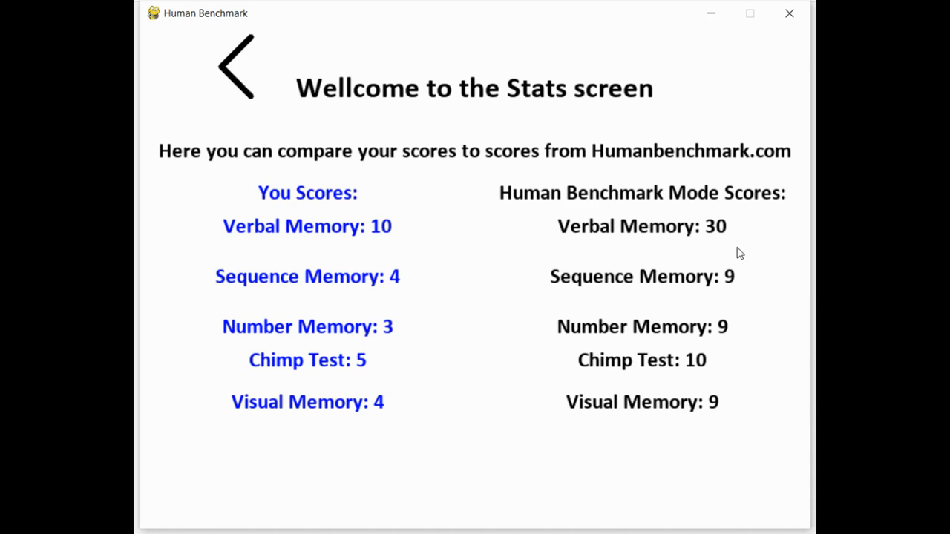
{"action": "mouse_move", "coordinate": [330, 193]}
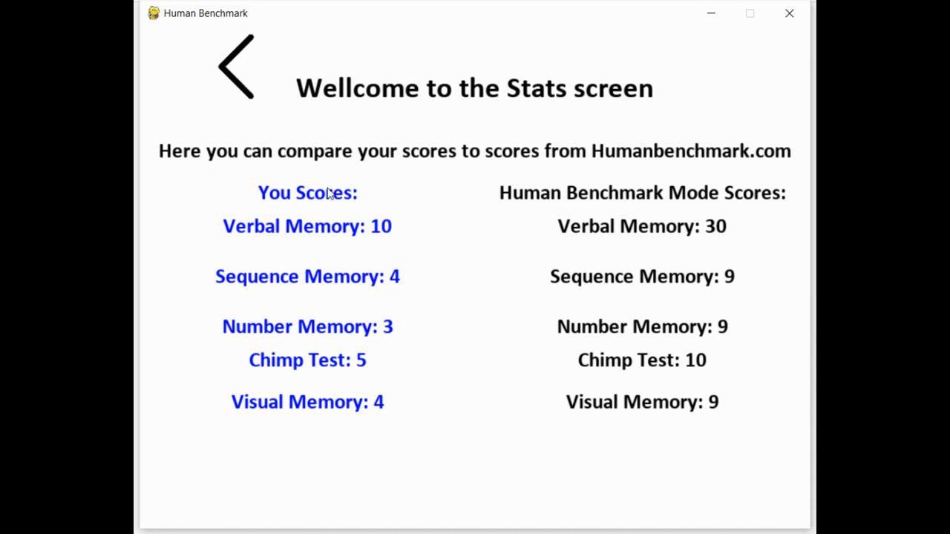
{"action": "left_click", "coordinate": [237, 67]}
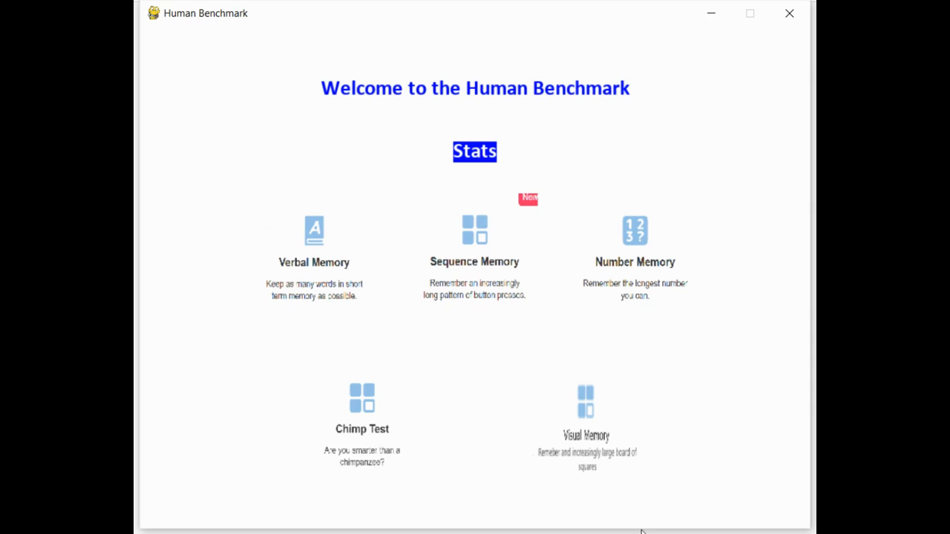